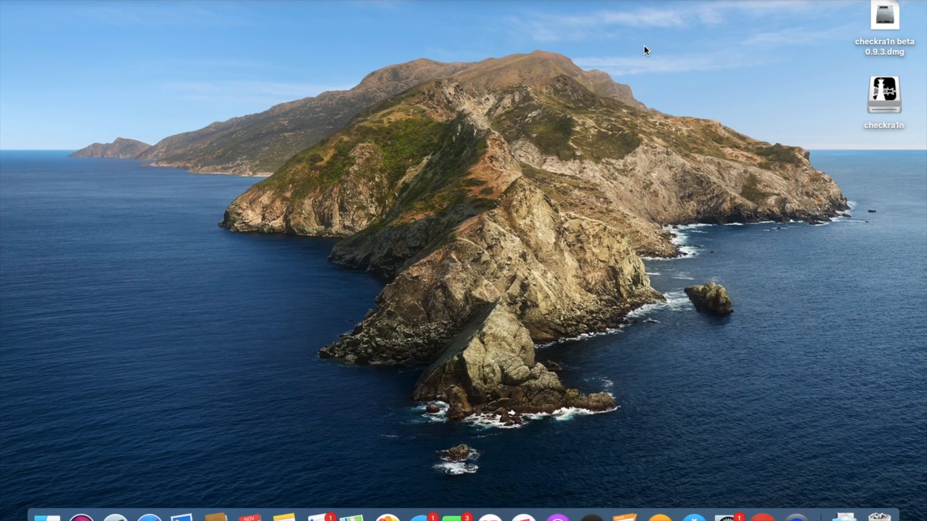
mouse_move(839, 2)
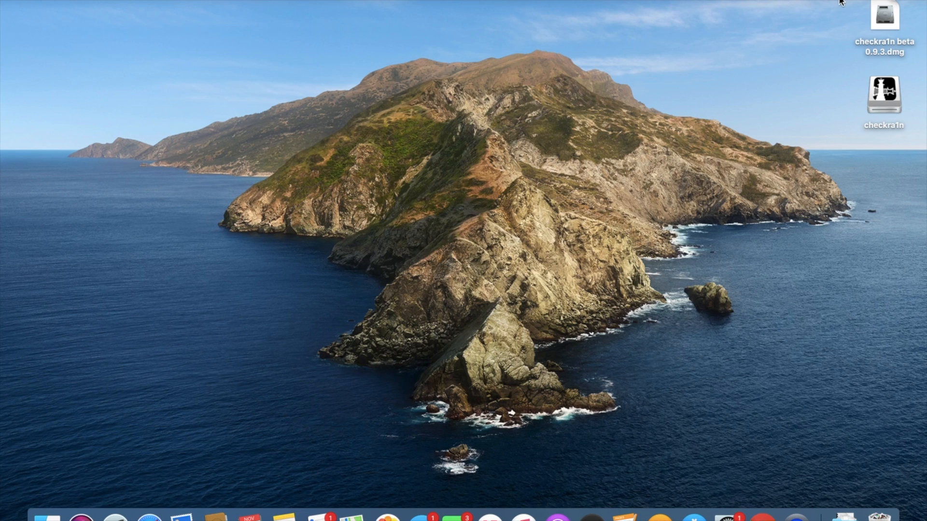
Step: Open the mounted checkra1n disk, close its window, and start the jailbreak
left_click(884, 23)
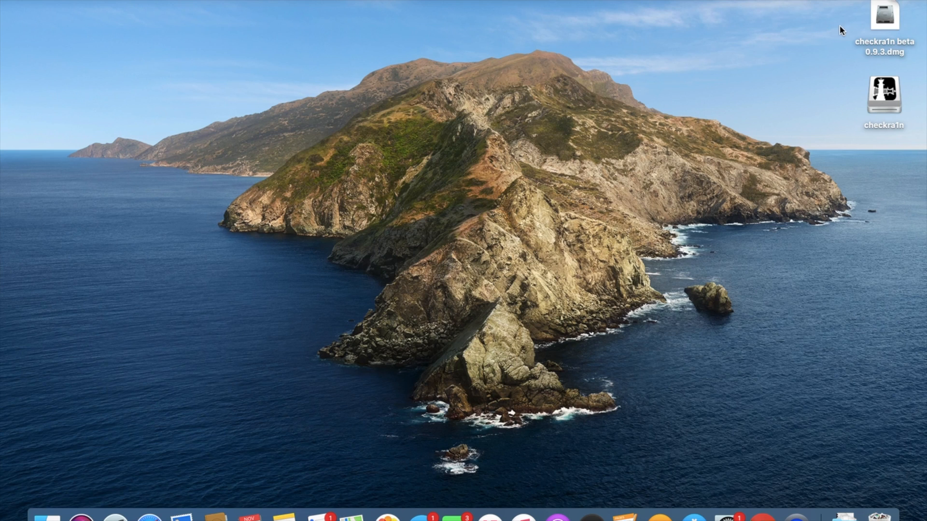
mouse_move(856, 112)
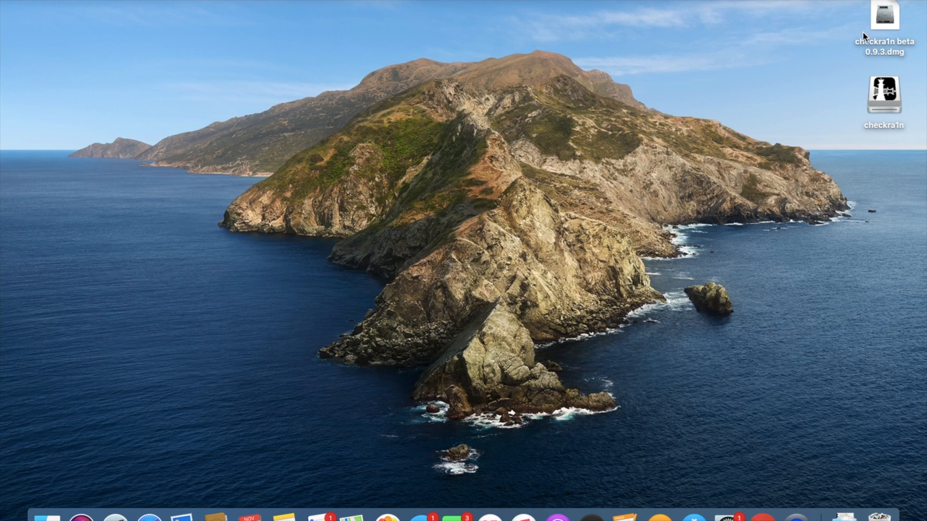
left_click(885, 98)
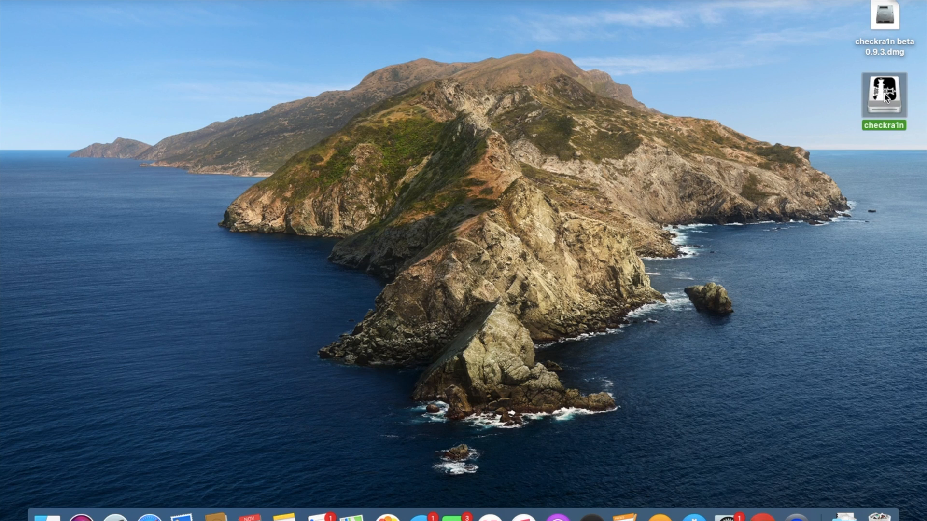
double_click(883, 96)
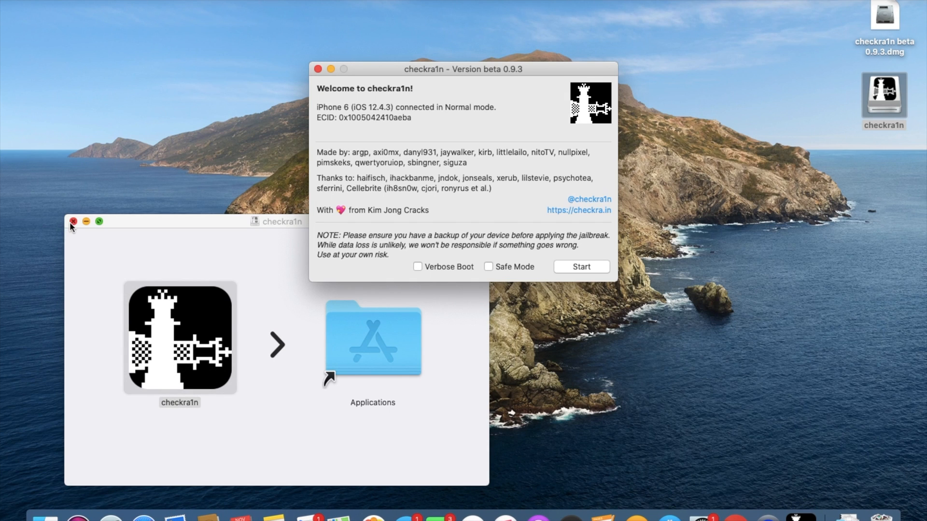
left_click(73, 225)
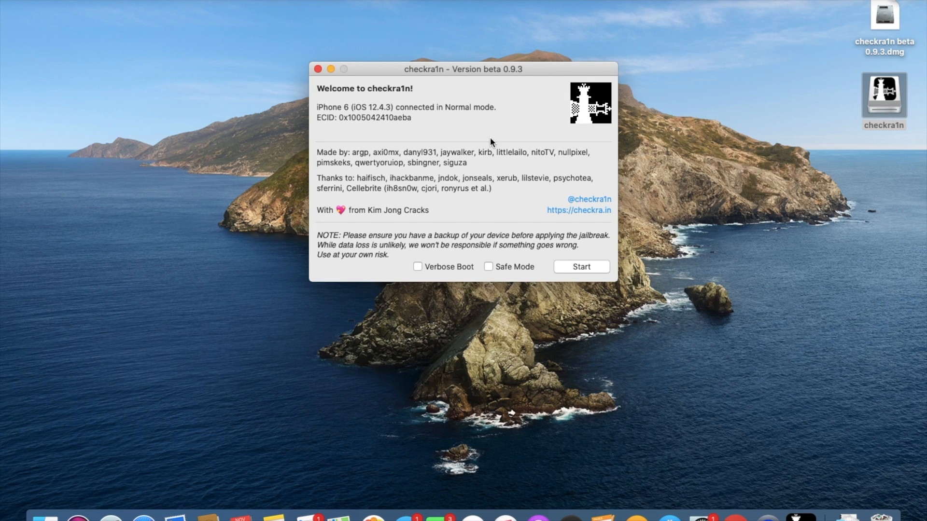
mouse_move(474, 122)
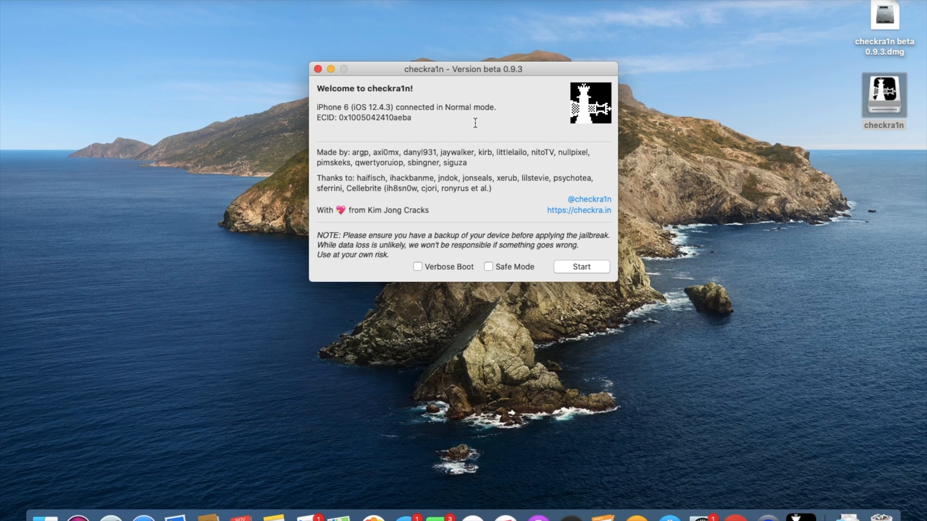
mouse_move(533, 257)
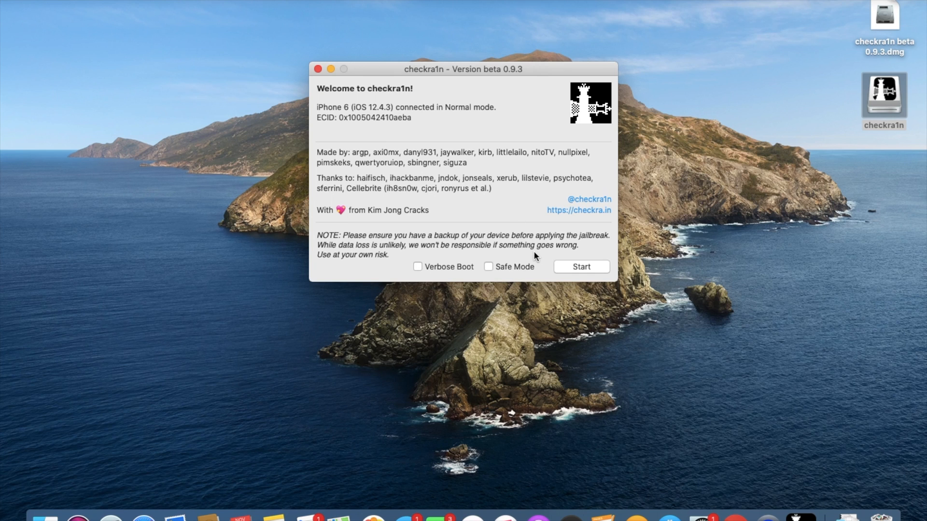
left_click(580, 266)
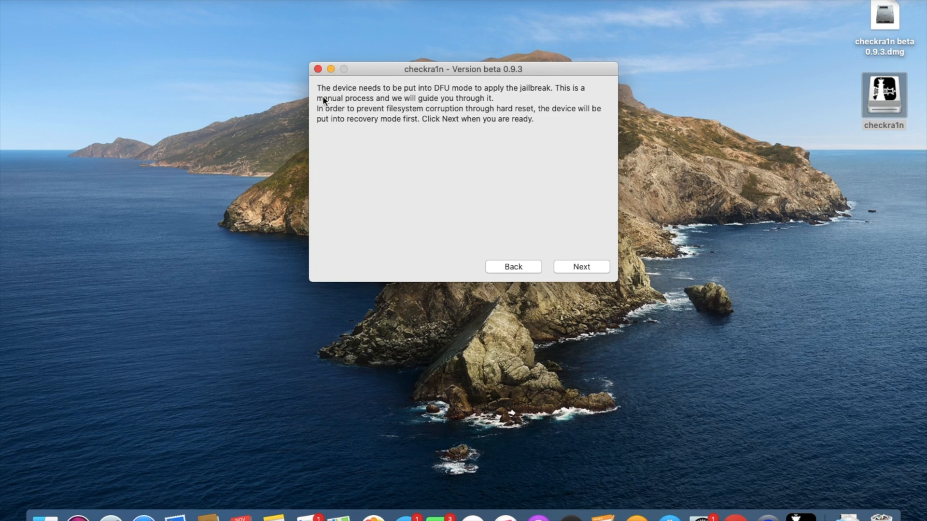
mouse_move(546, 93)
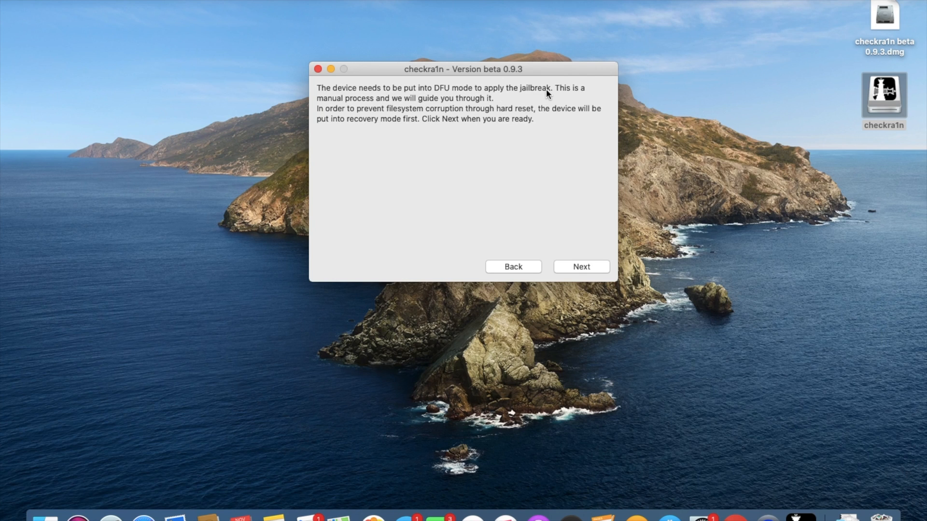
mouse_move(522, 101)
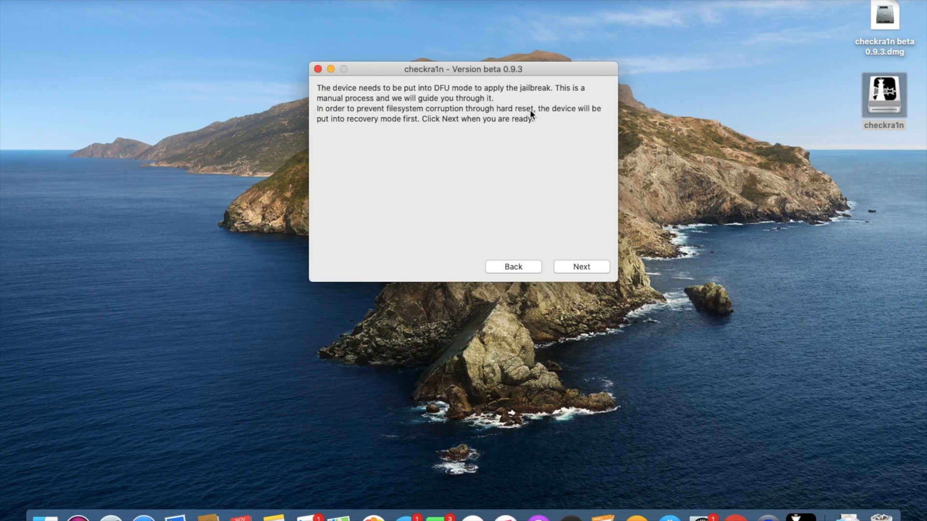
mouse_move(408, 133)
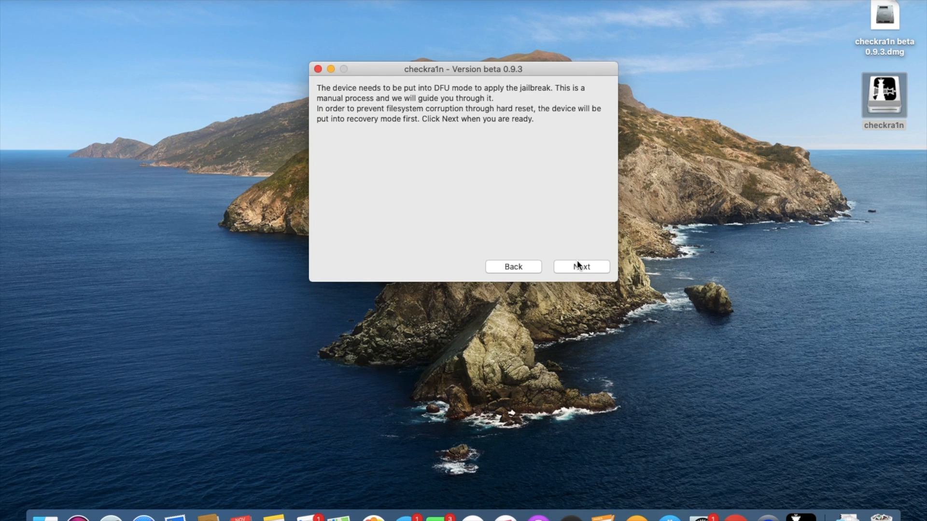
mouse_move(519, 202)
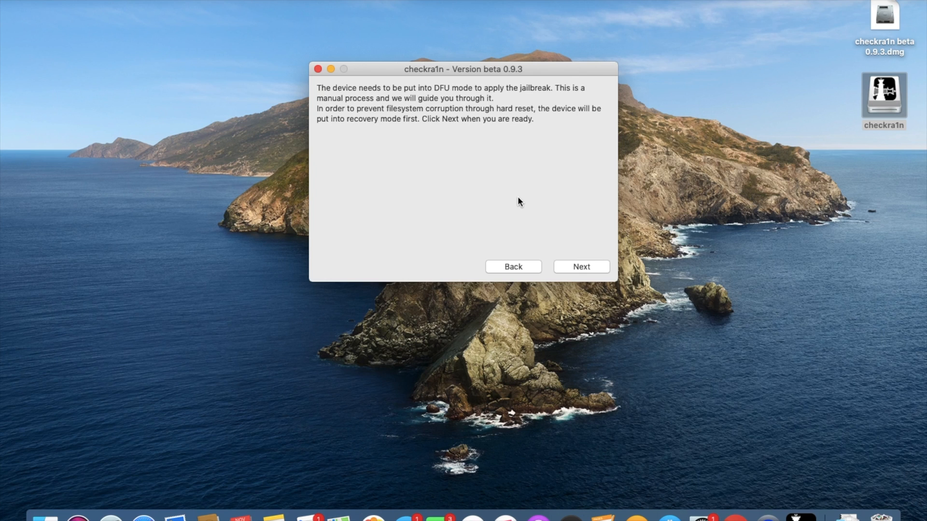
Step: Advance past the DFU explanation so the iPhone enters recovery mode
left_click(580, 266)
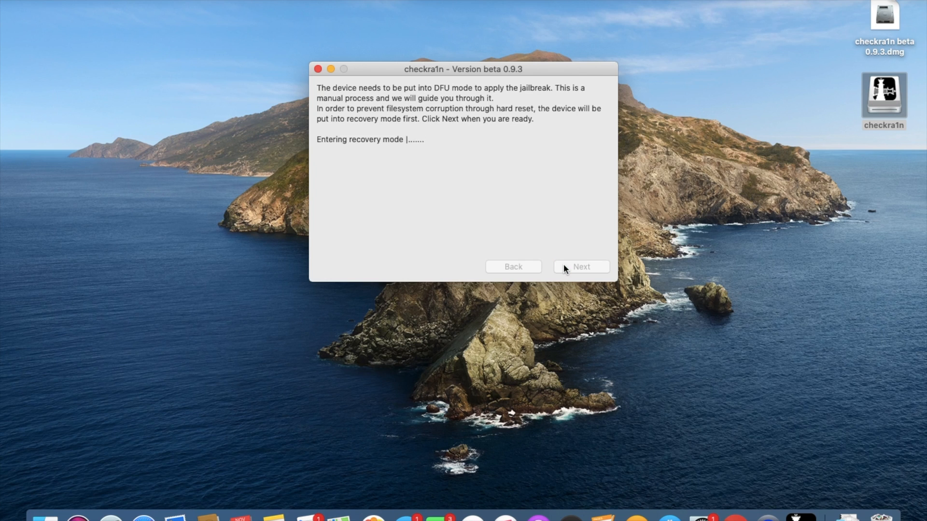
mouse_move(540, 179)
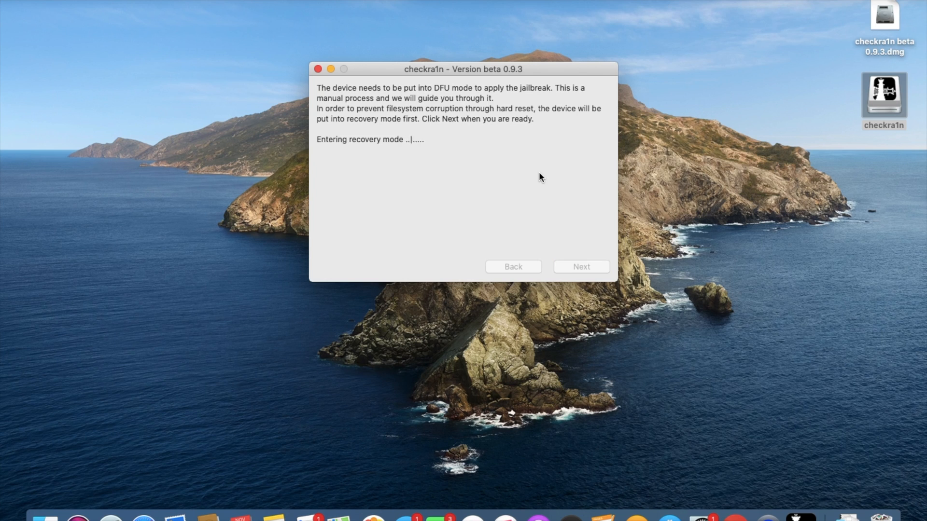
left_click(580, 266)
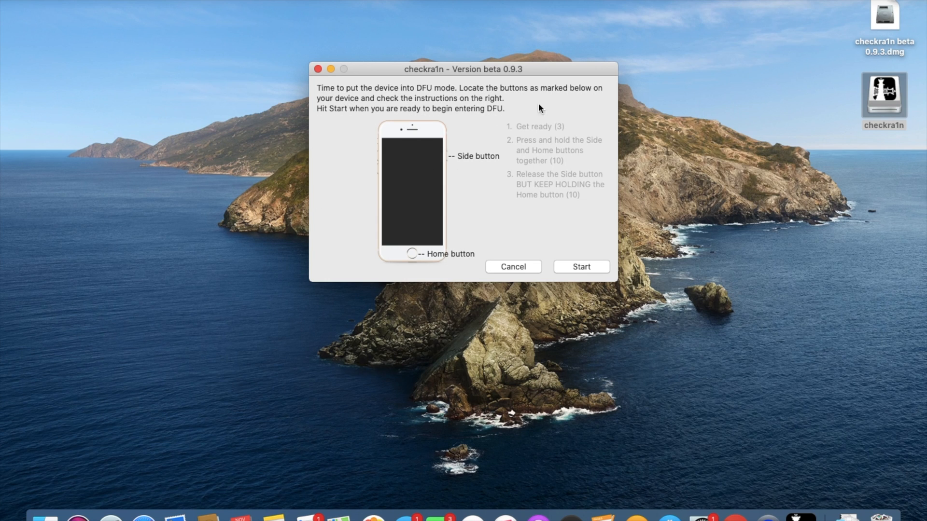
mouse_move(595, 259)
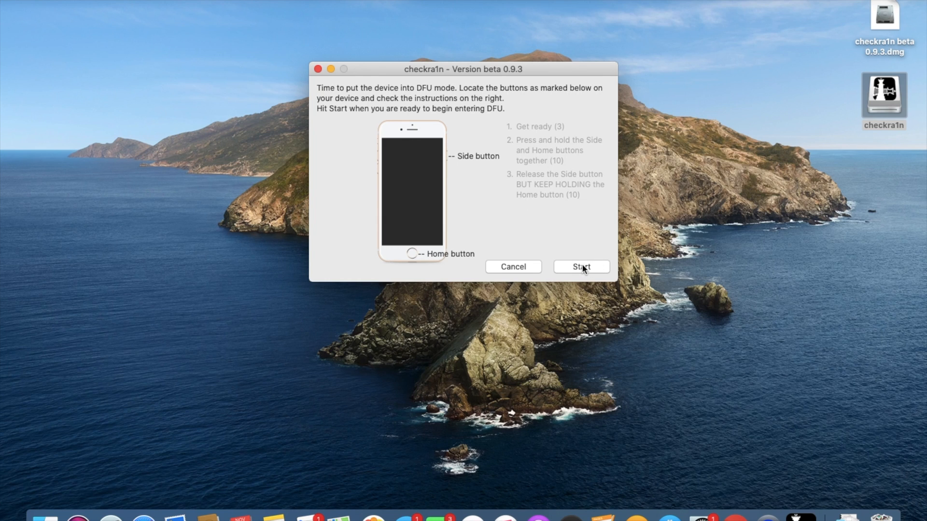
Step: Run the DFU countdown to its final button-hold step
left_click(580, 267)
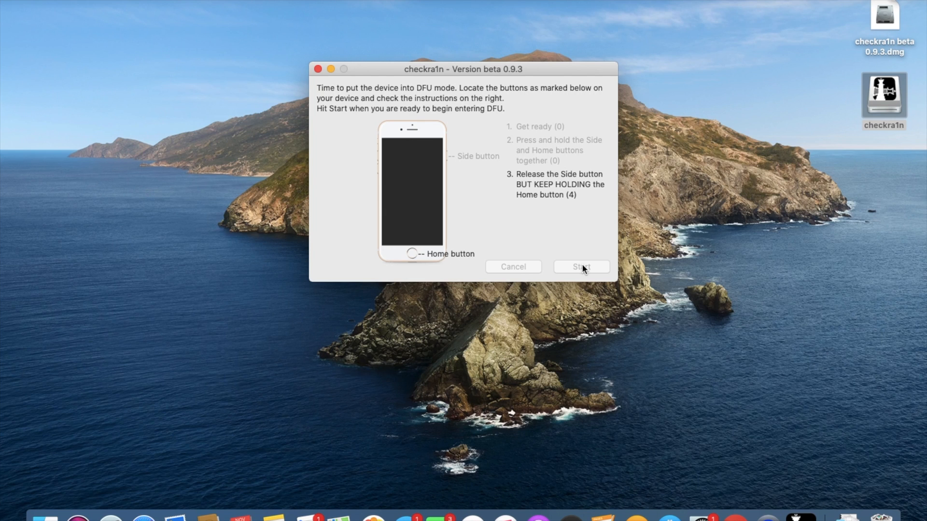
left_click(580, 267)
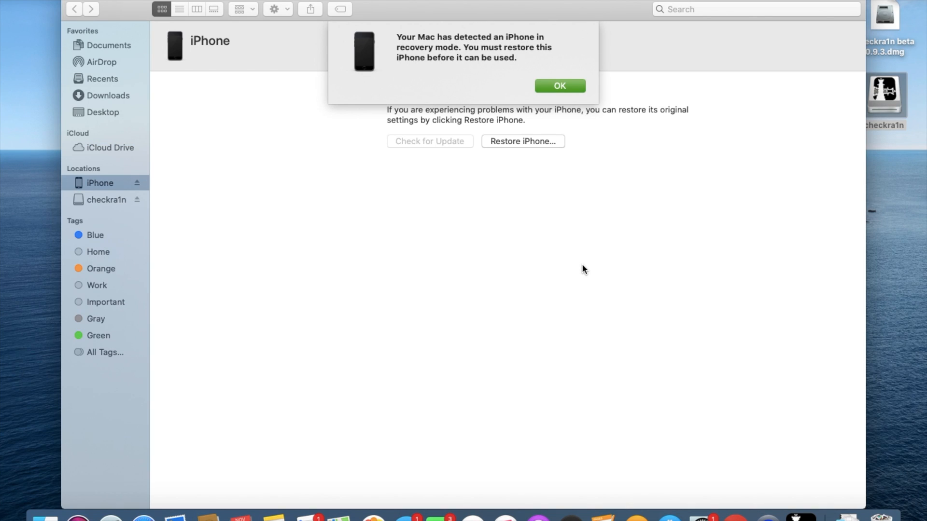
left_click(559, 86)
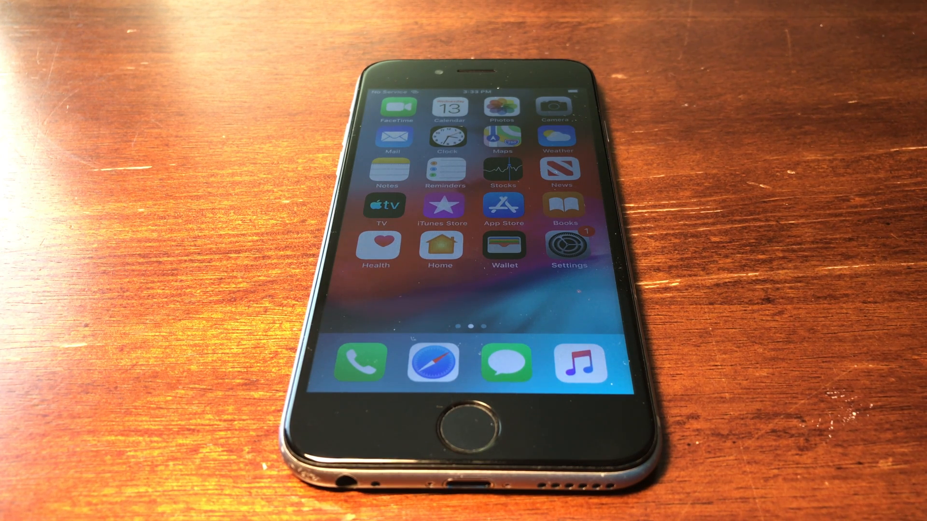
Step: Open the checkra1n loader on the phone and install Cydia
scroll("left", 3)
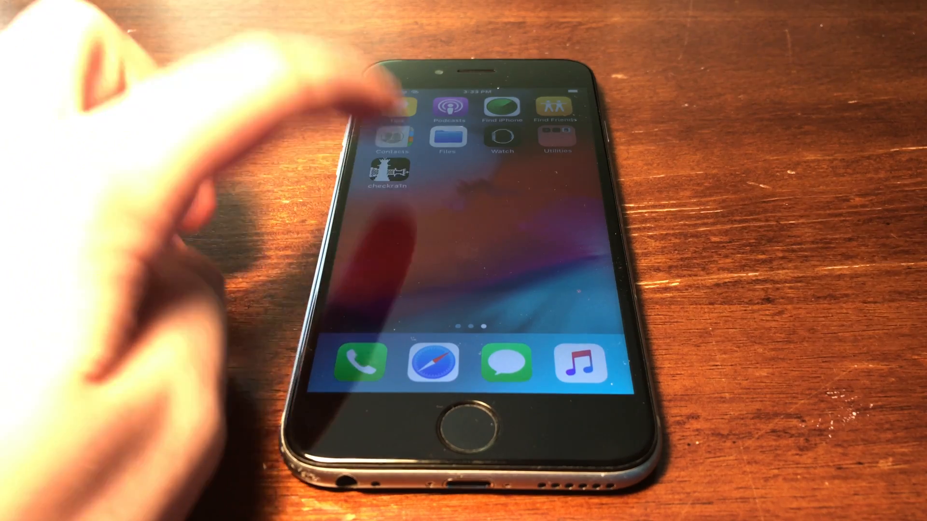
left_click(389, 170)
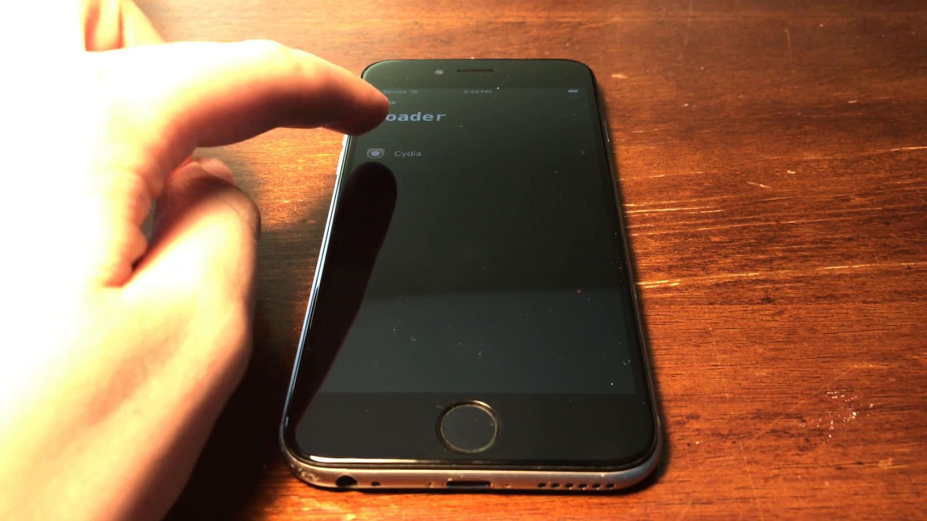
left_click(408, 154)
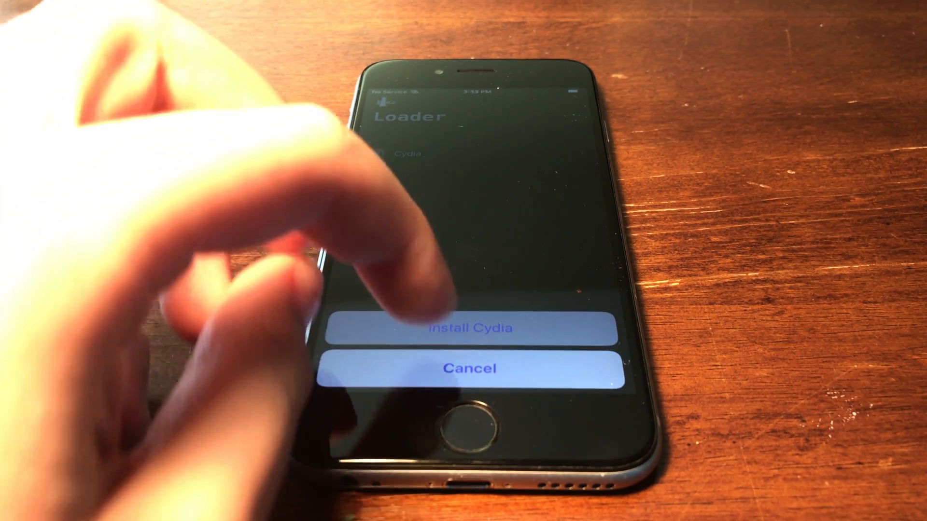
left_click(471, 328)
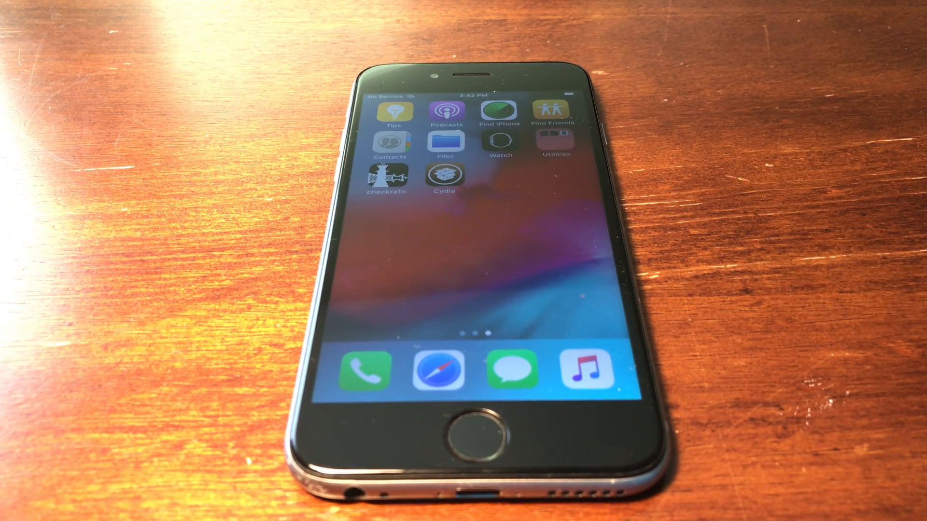
Step: Launch Cydia from the iPhone home screen
left_click(447, 175)
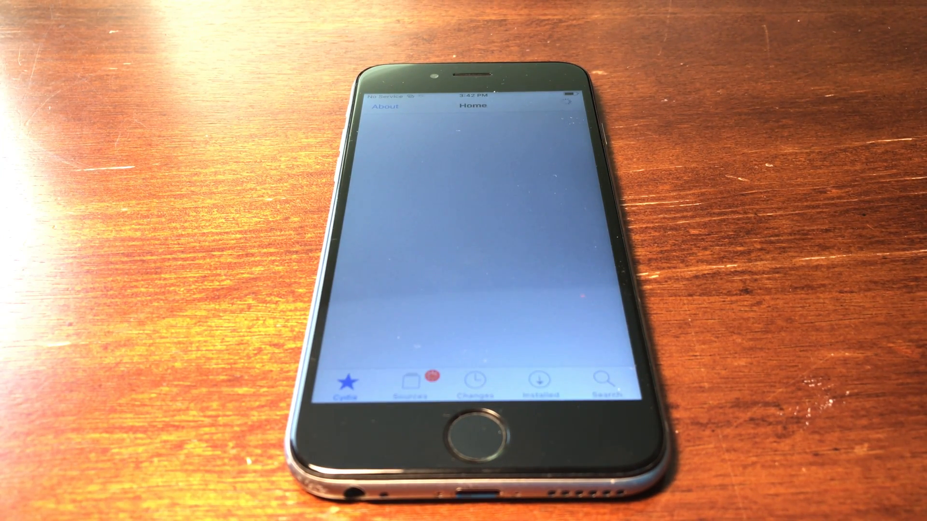